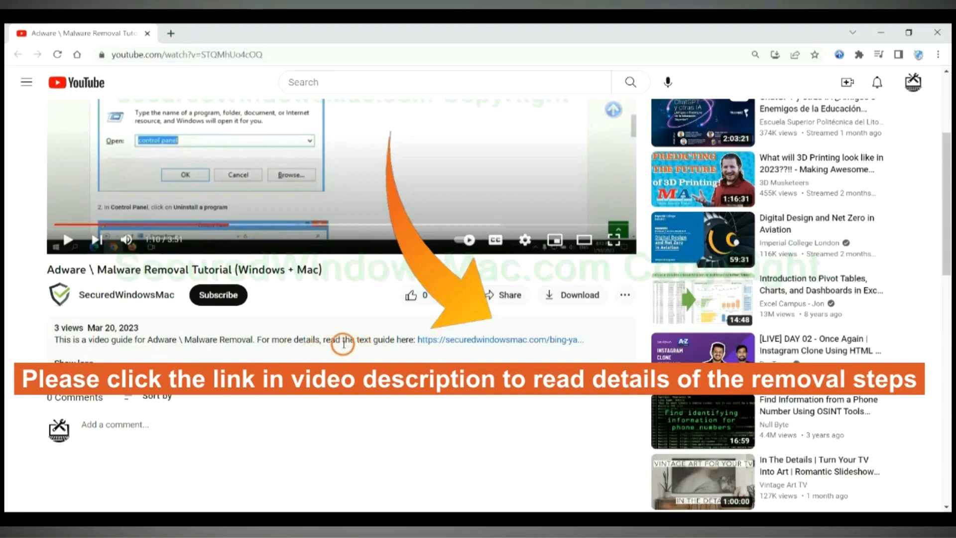
mouse_move(457, 345)
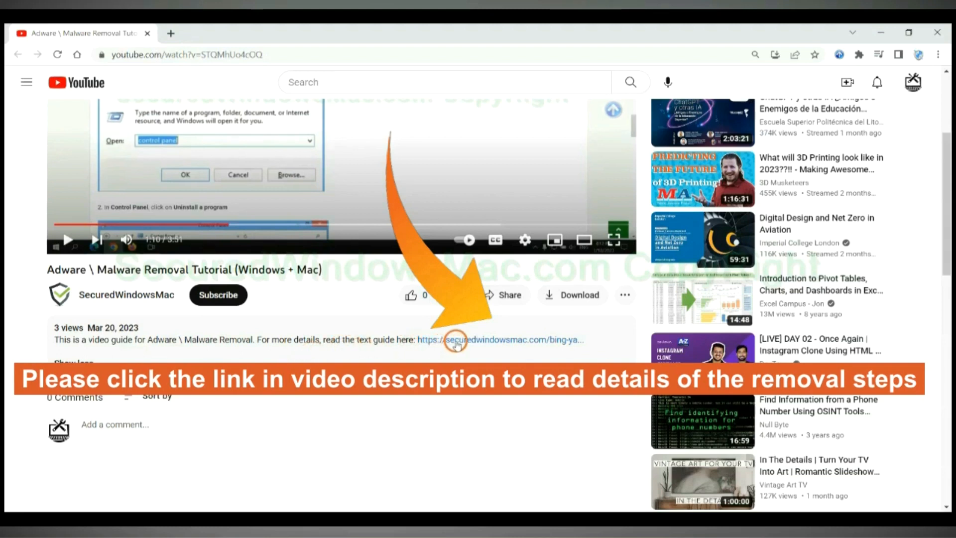
Follow the securedwindowsmac.com link in the description to the written removal guide
click(454, 341)
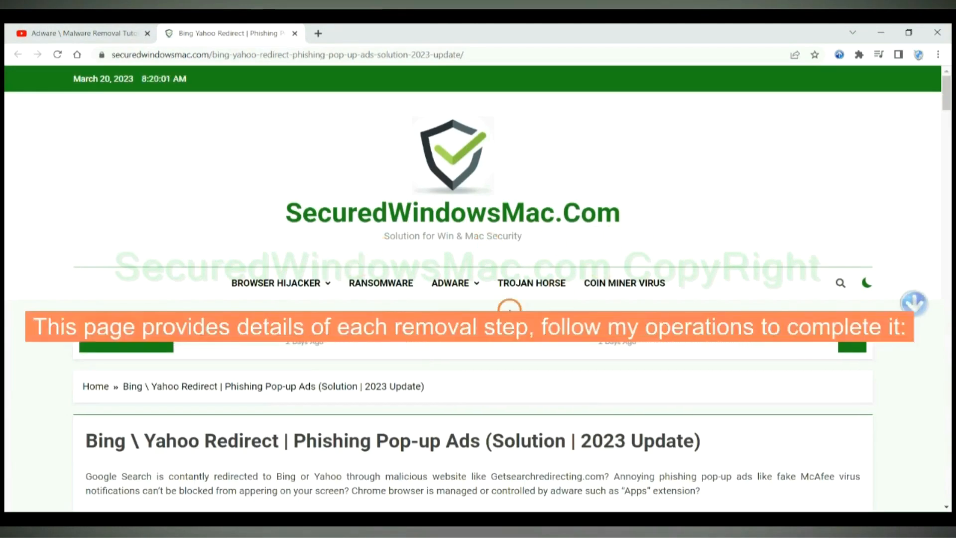
Scroll the article down to the SpyHunter Windows/Mac free-trial download options
scroll(down, 3)
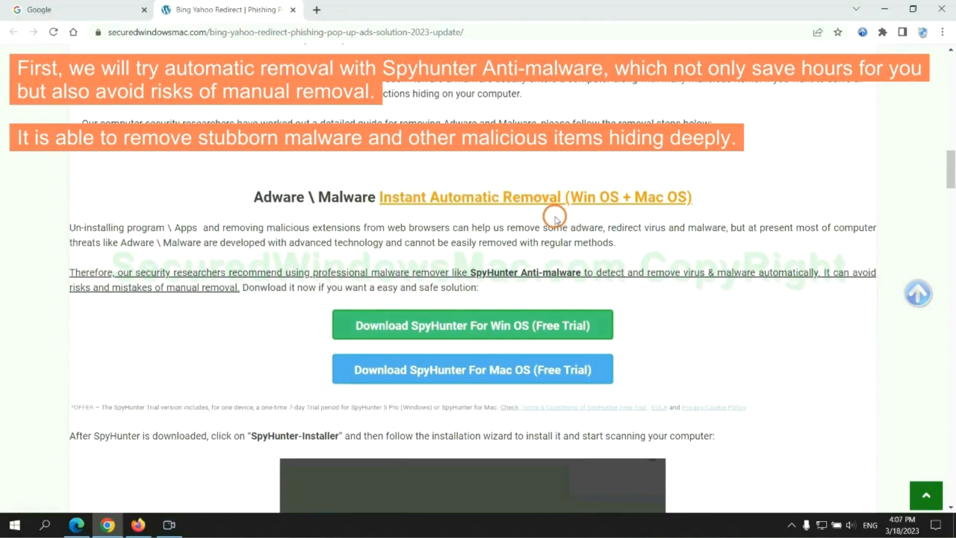
mouse_move(423, 225)
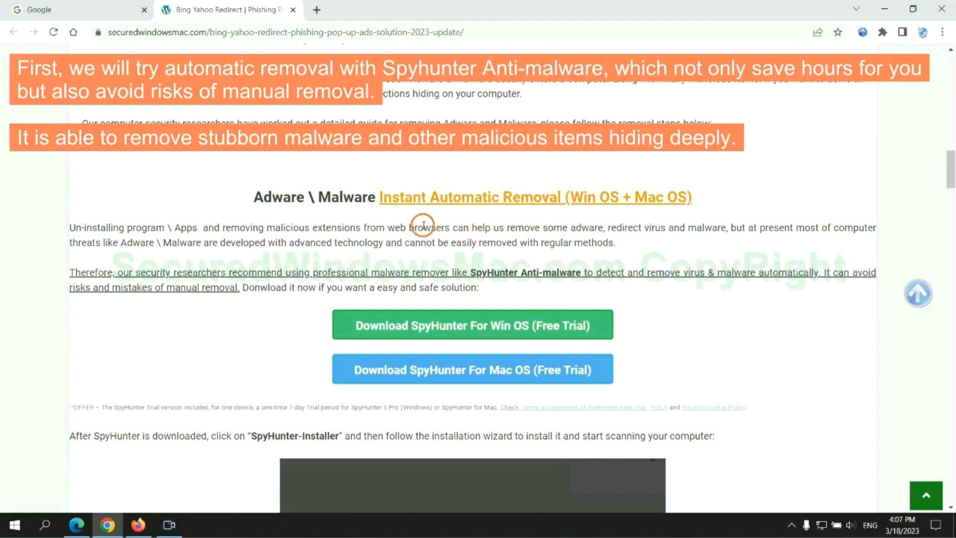
mouse_move(164, 236)
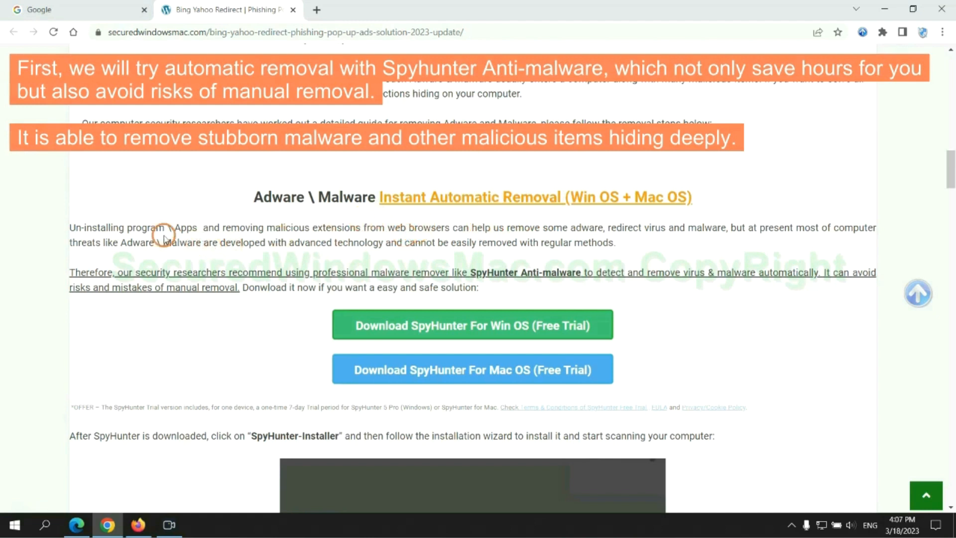
mouse_move(431, 237)
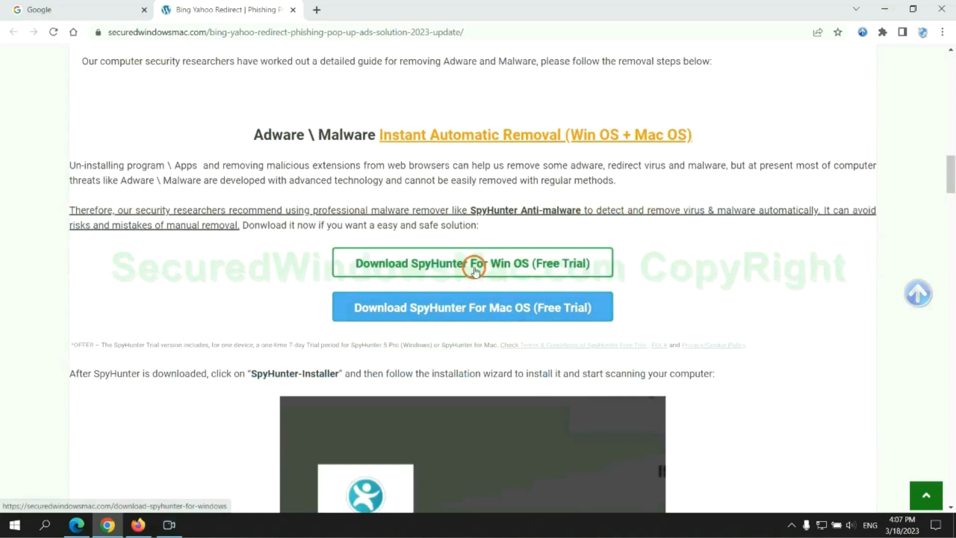
mouse_move(484, 303)
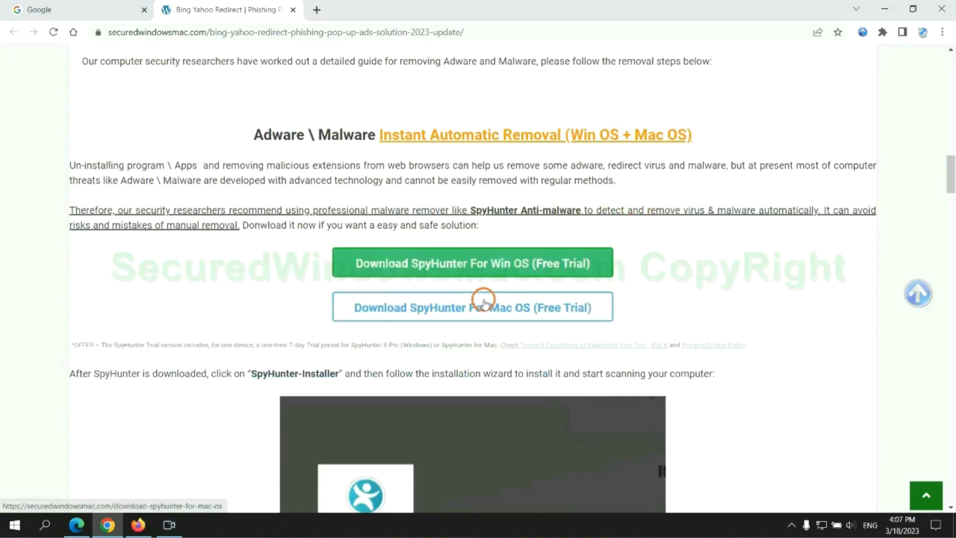
scroll(down, 3)
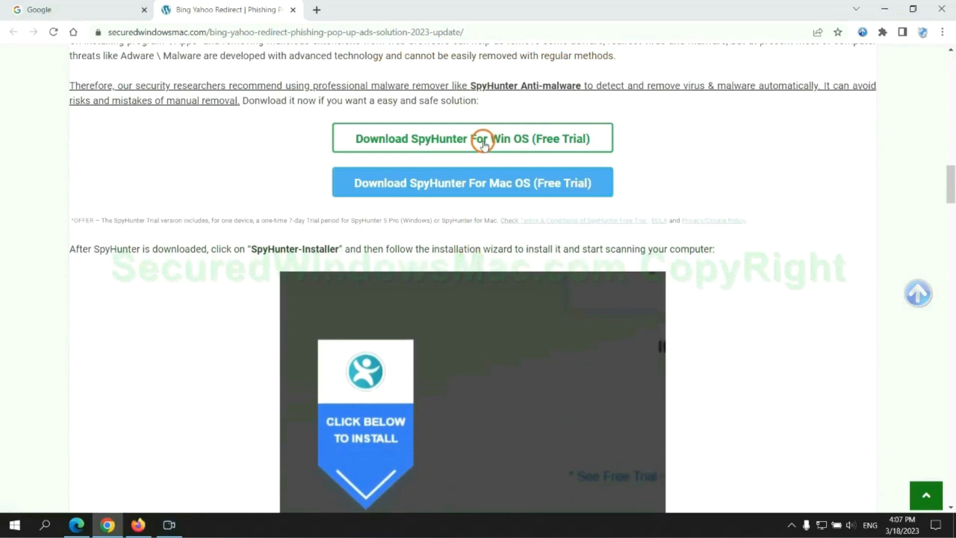
Download SpyHunter for Win OS, keep the flagged file and run SpyHunter-Installer.exe past SmartScreen
click(484, 141)
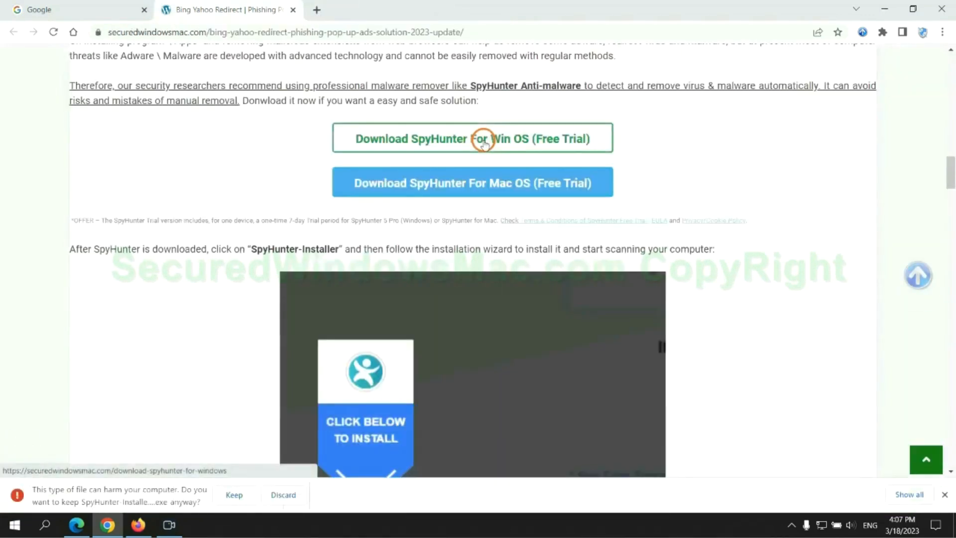
click(234, 495)
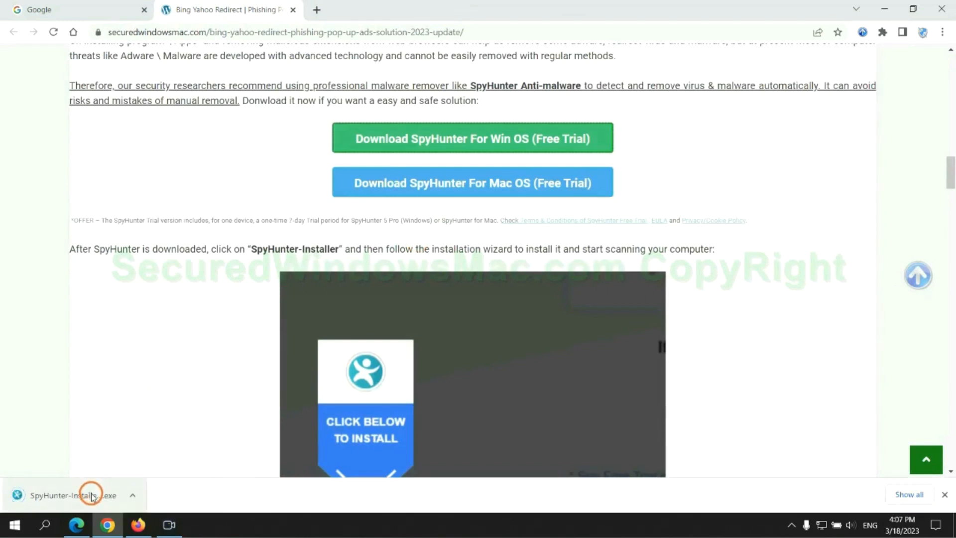
click(91, 496)
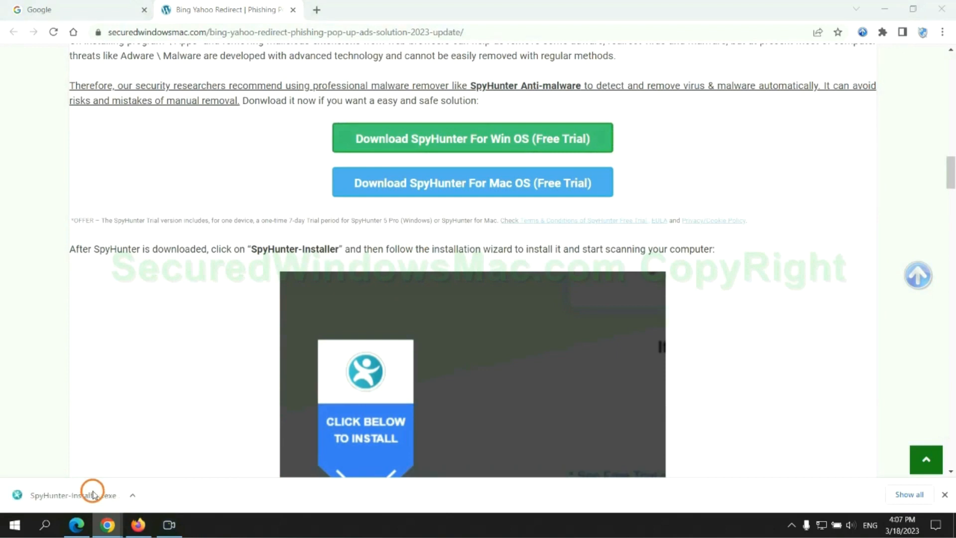
click(92, 495)
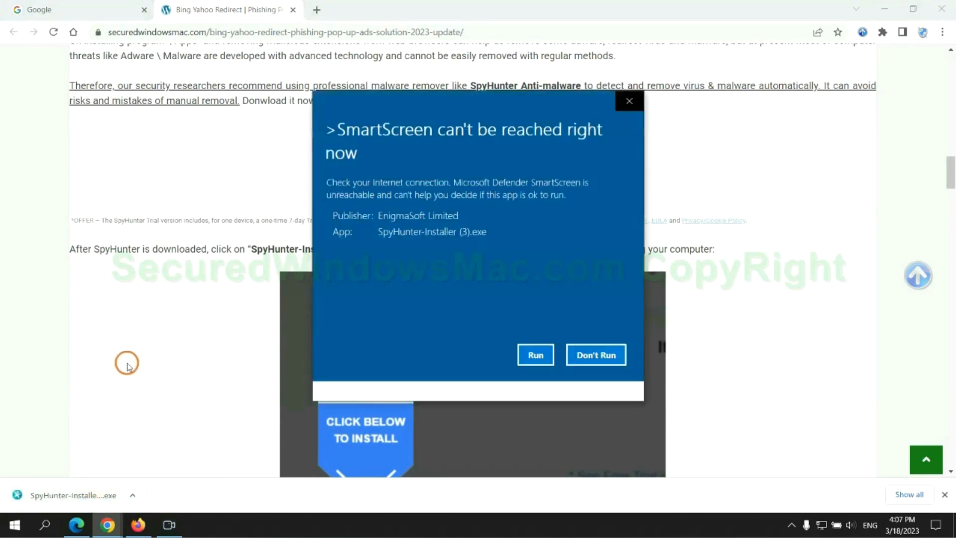
click(535, 355)
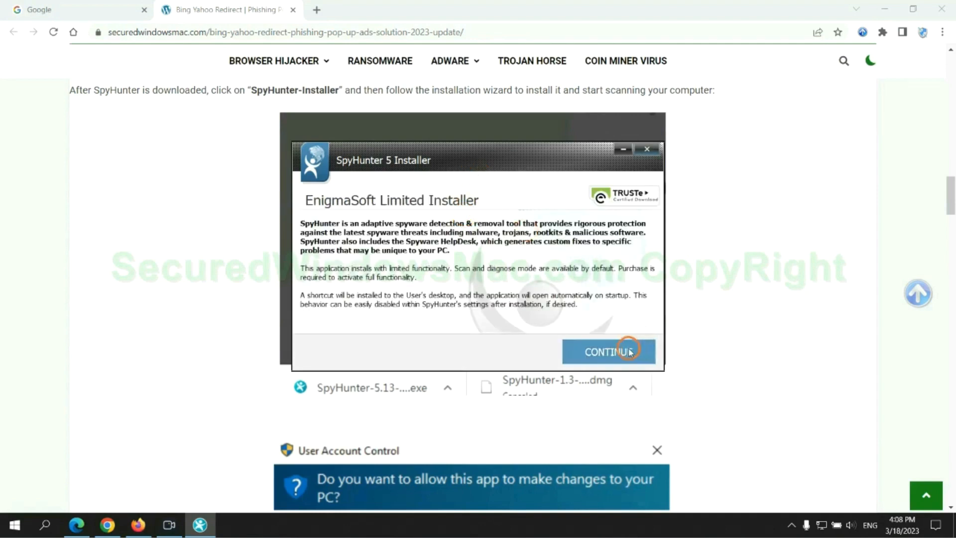
Continue the install, run the threat scan, proceed from the results and choose the 7-day free trial
click(630, 352)
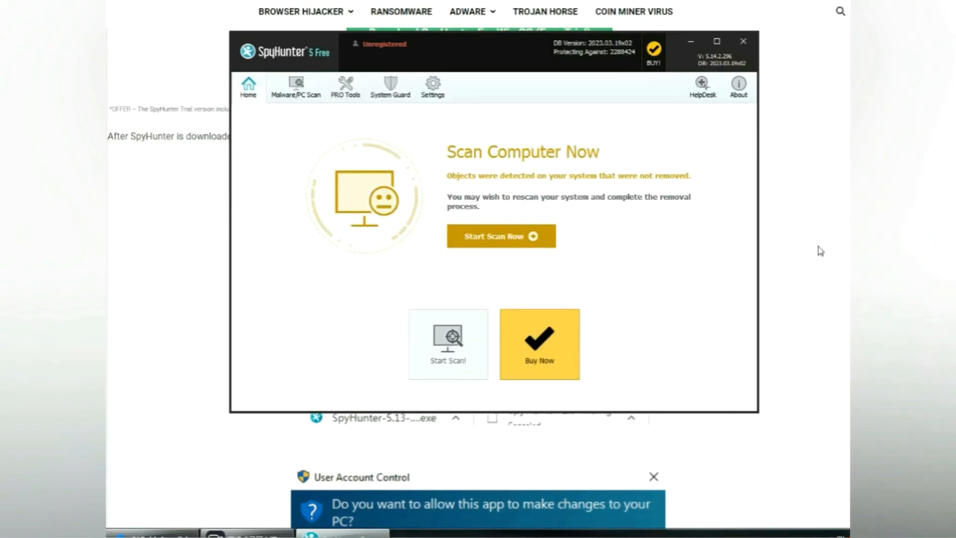
click(502, 235)
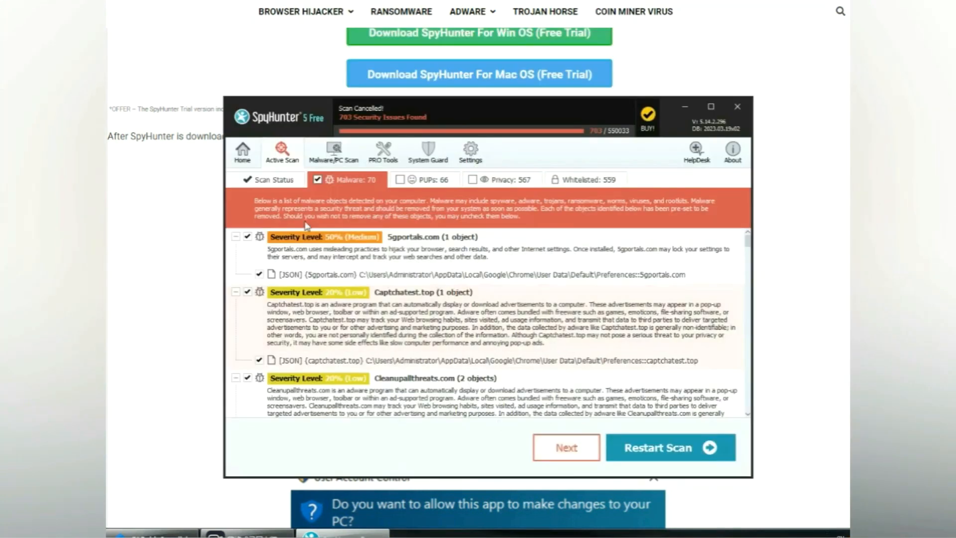
mouse_move(582, 452)
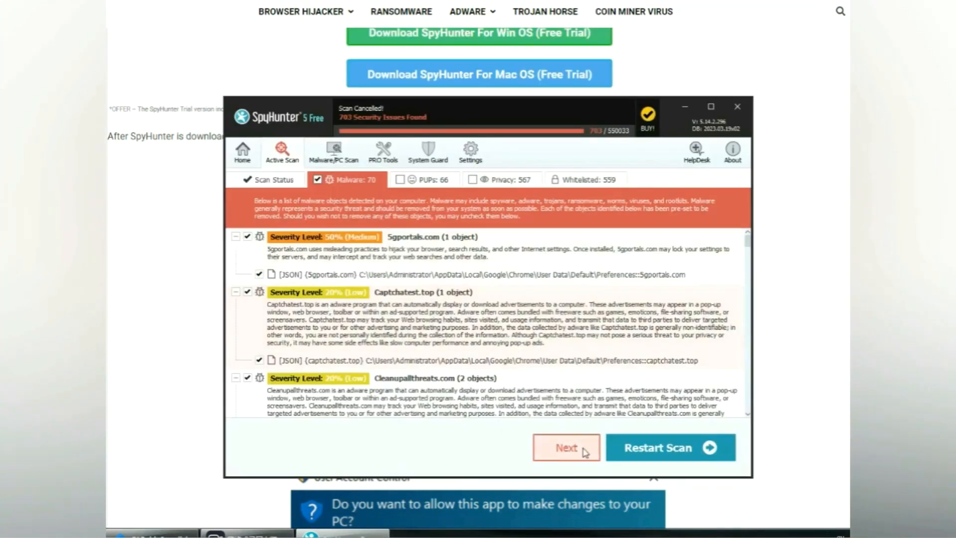
click(566, 447)
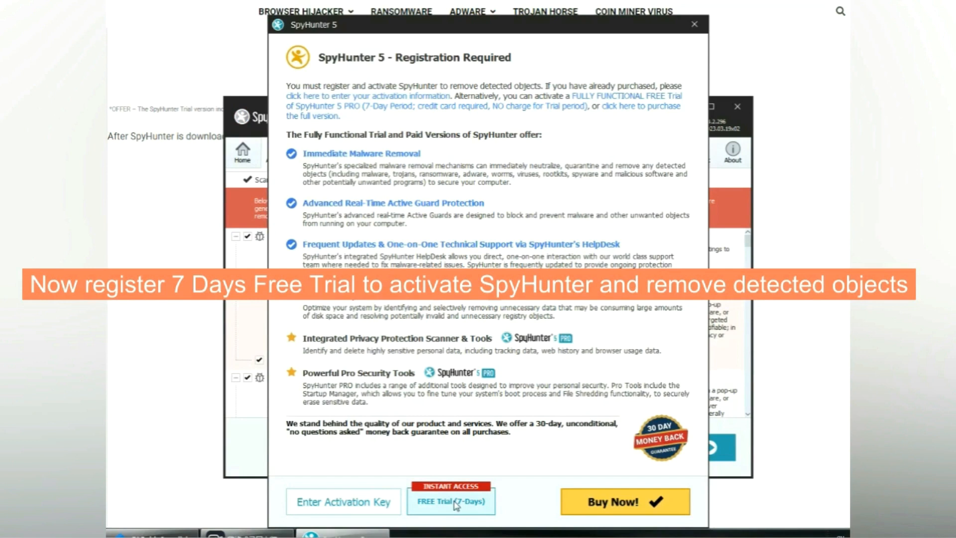
click(452, 502)
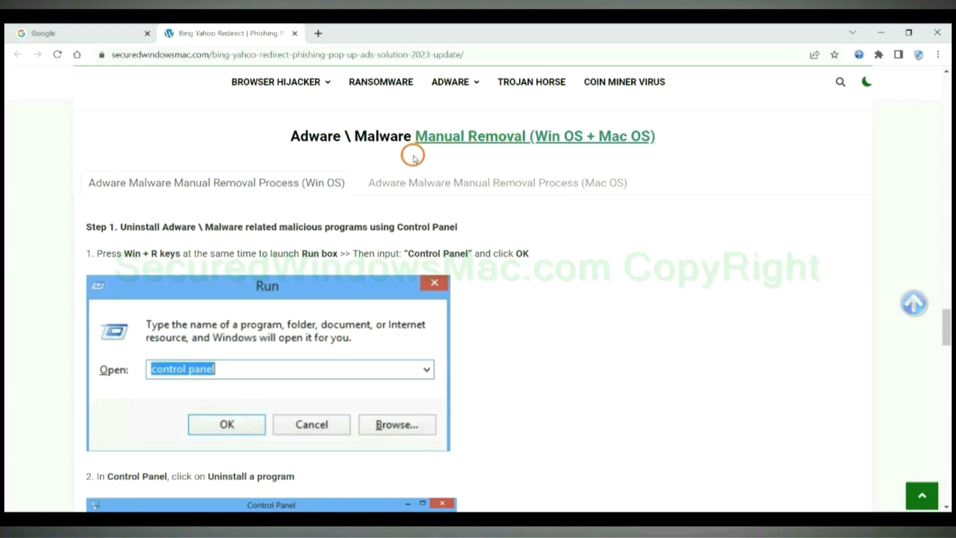
Highlight the Win OS / Mac OS headings and read Step 1 on uninstalling programs via Control Panel
double_click(558, 136)
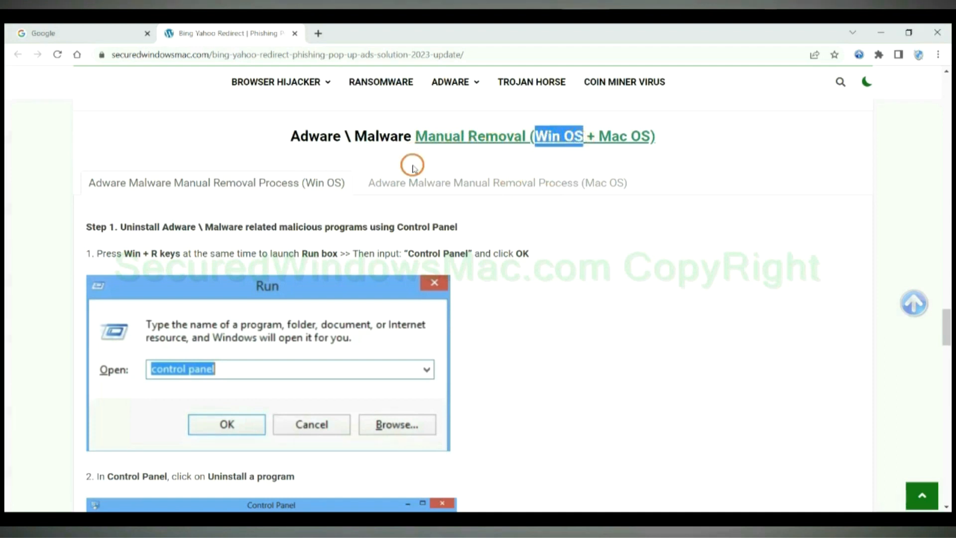
mouse_move(167, 267)
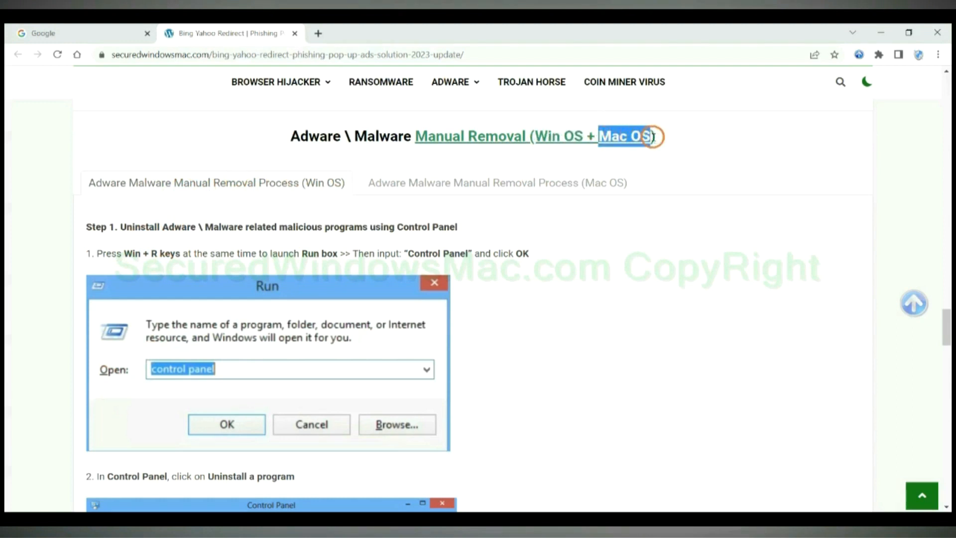
click(498, 184)
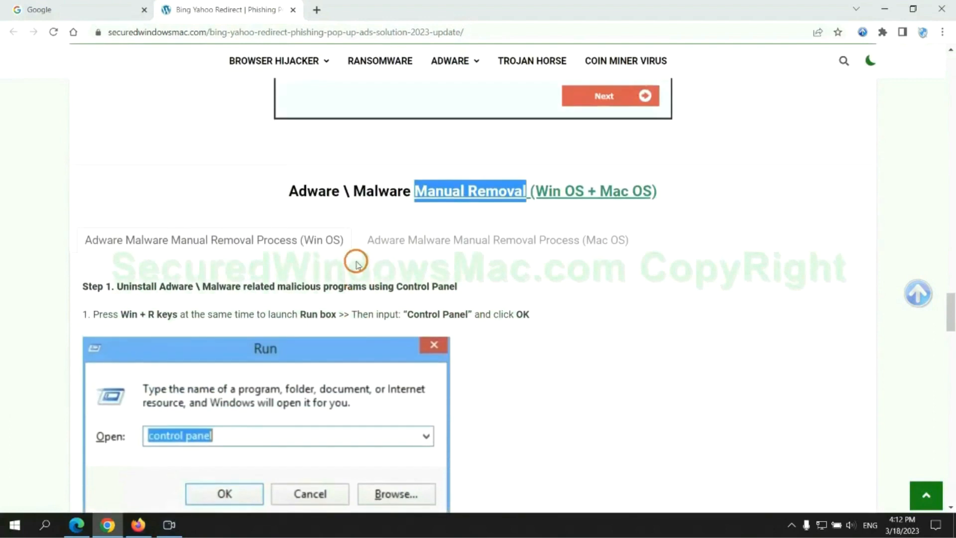
scroll(down, 3)
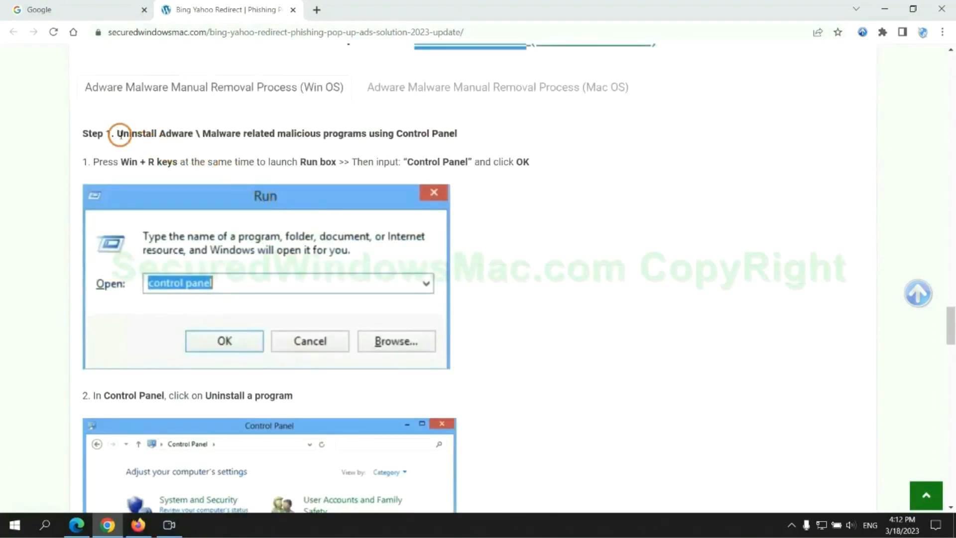
double_click(133, 134)
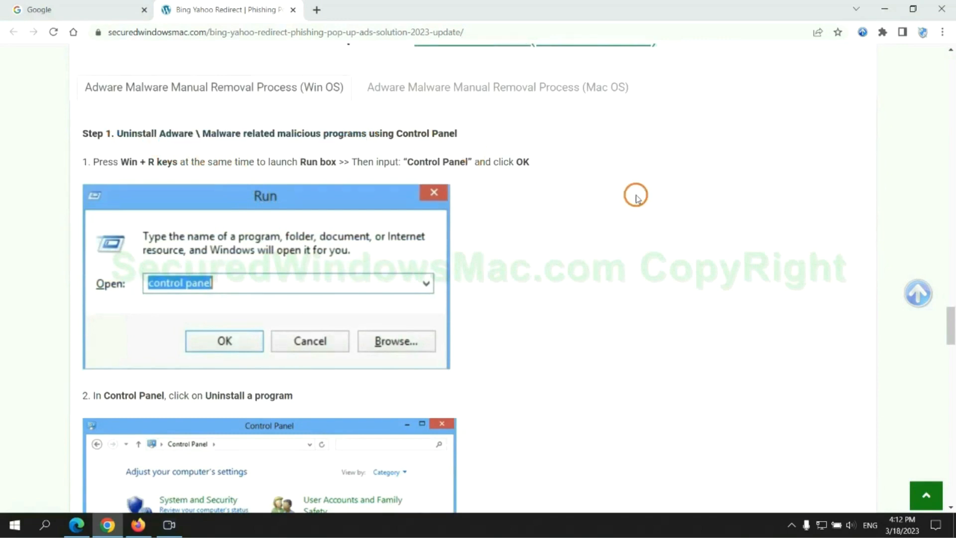
scroll(down, 3)
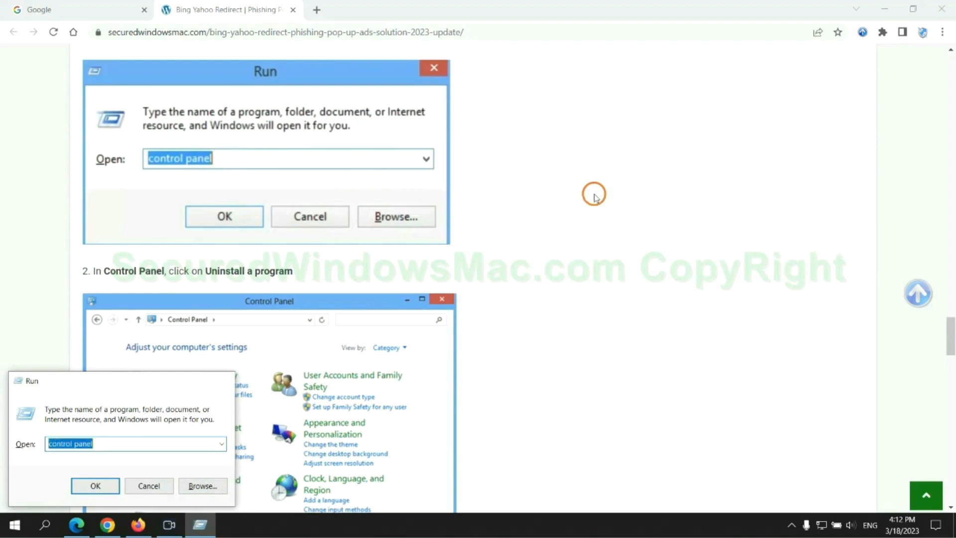
Launch Control Panel from the Run box and go to Uninstall a program under Programs
click(95, 486)
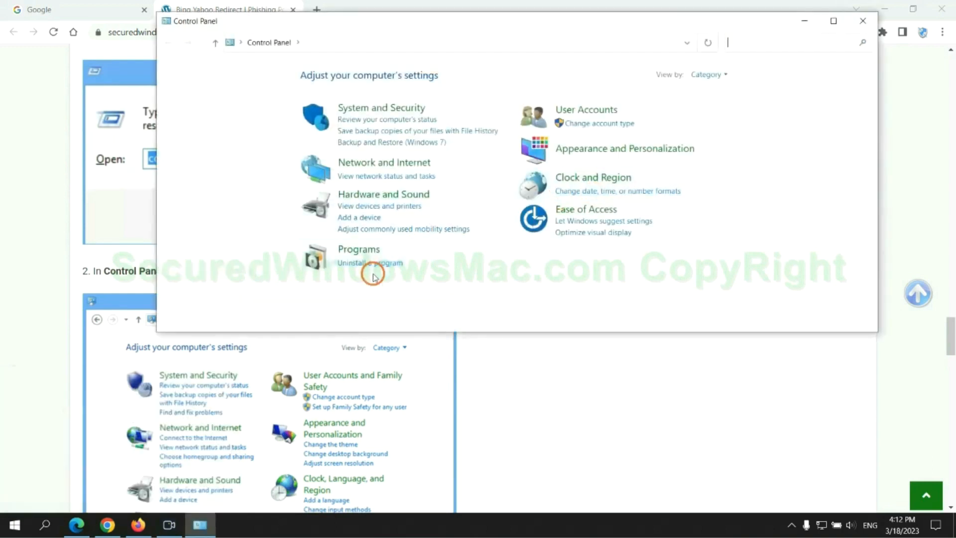
click(374, 263)
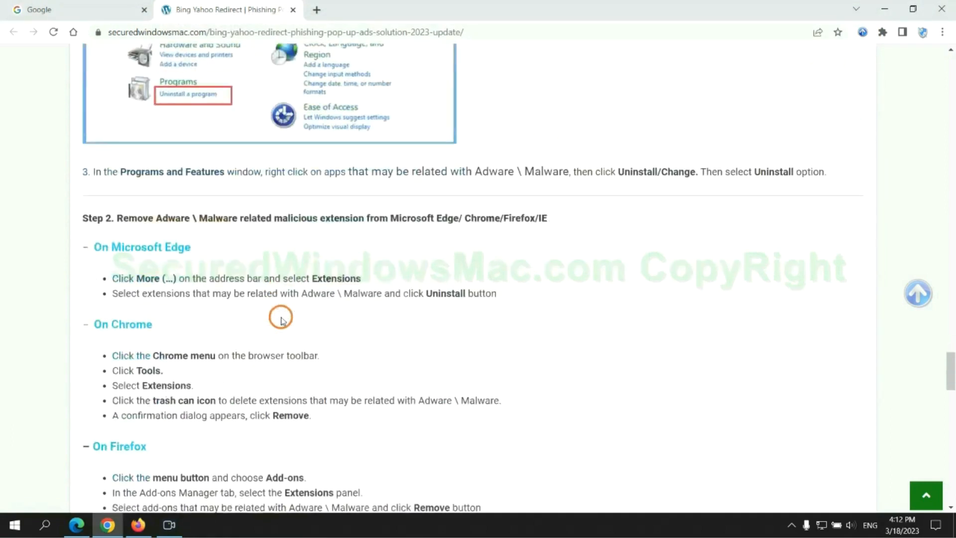
drag(273, 218, 359, 217)
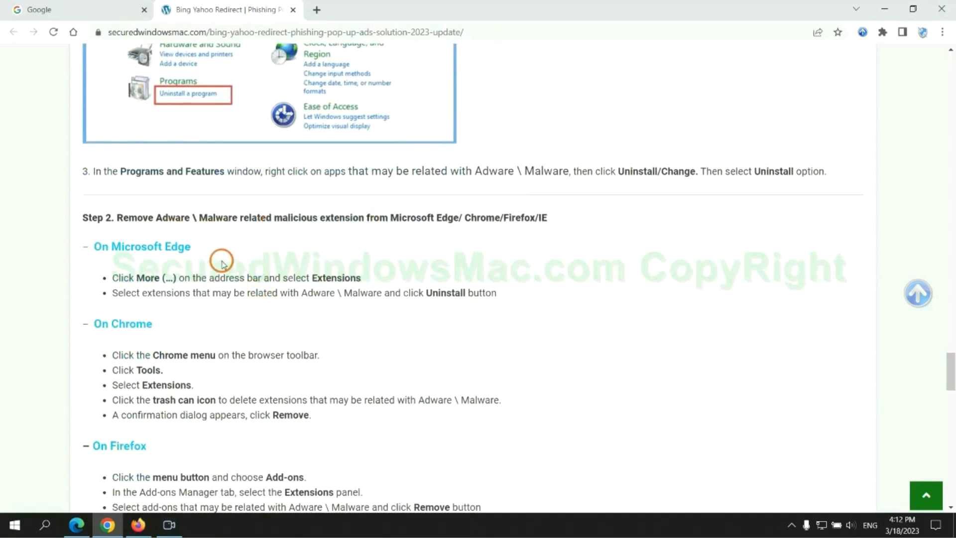
mouse_move(85, 514)
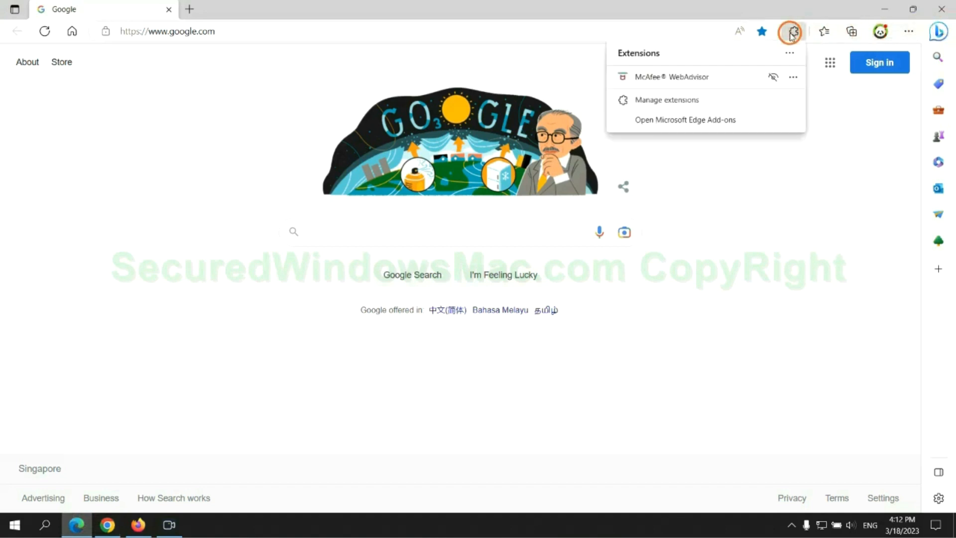
Remove the McAfee WebAdvisor extension from Edge's Manage extensions page and close that page
click(667, 100)
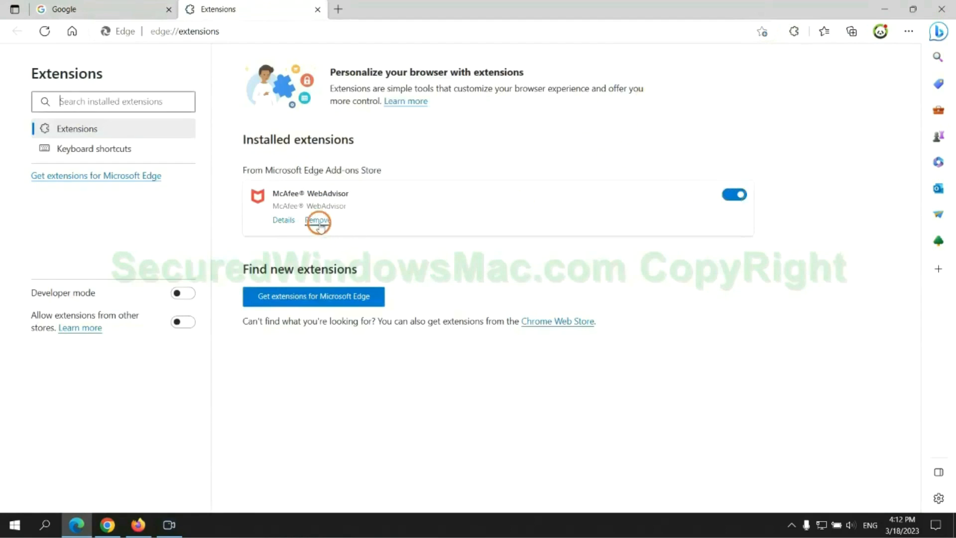
click(317, 220)
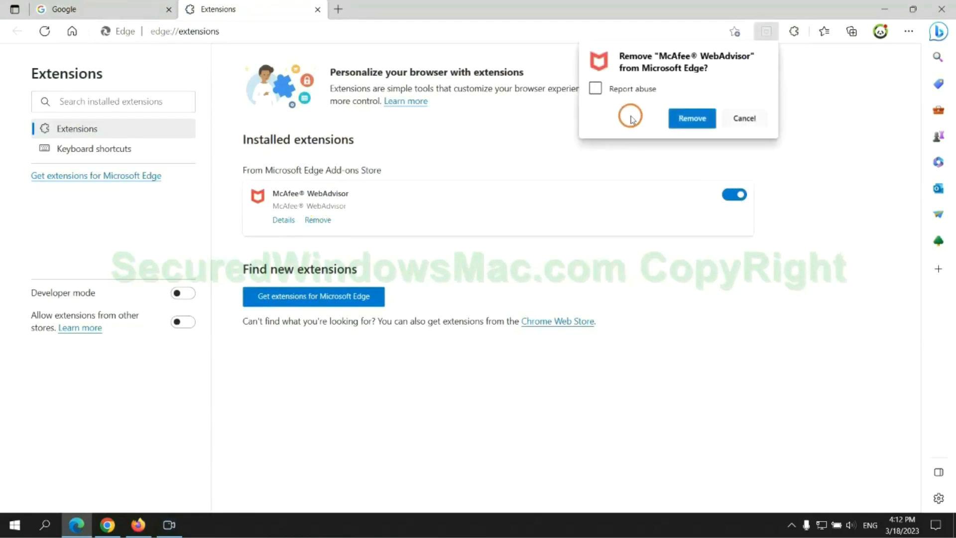
click(691, 119)
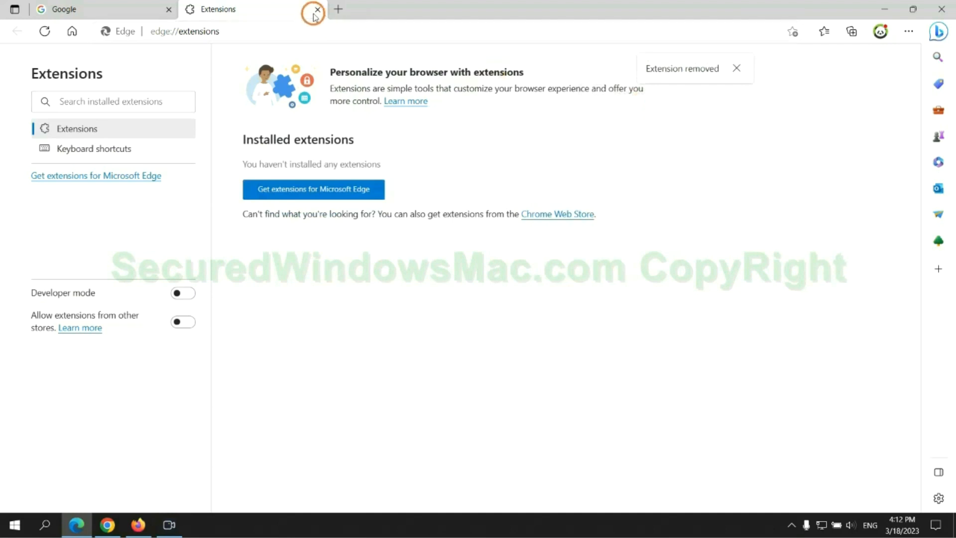
click(315, 10)
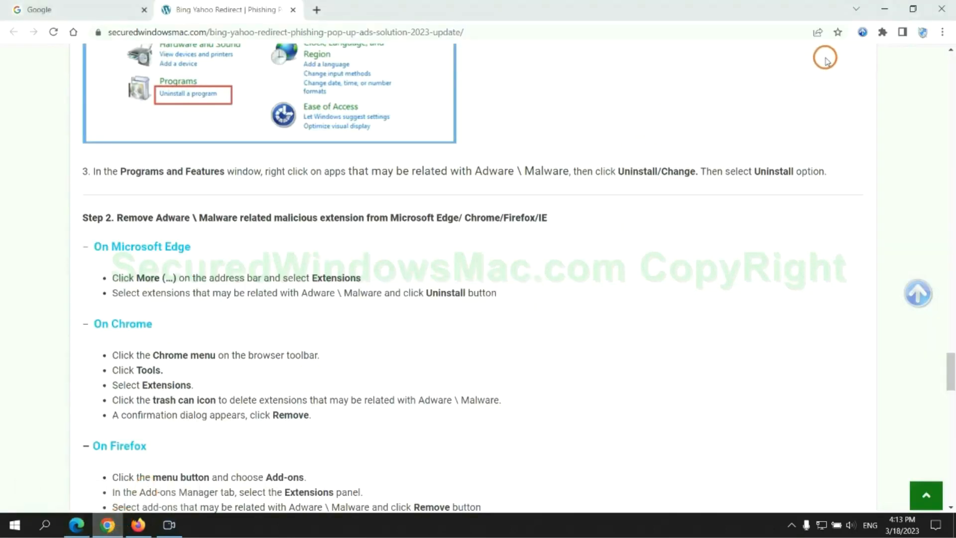
Remove the Ecosia extension from Chrome's extension manager and close its farewell page
click(883, 32)
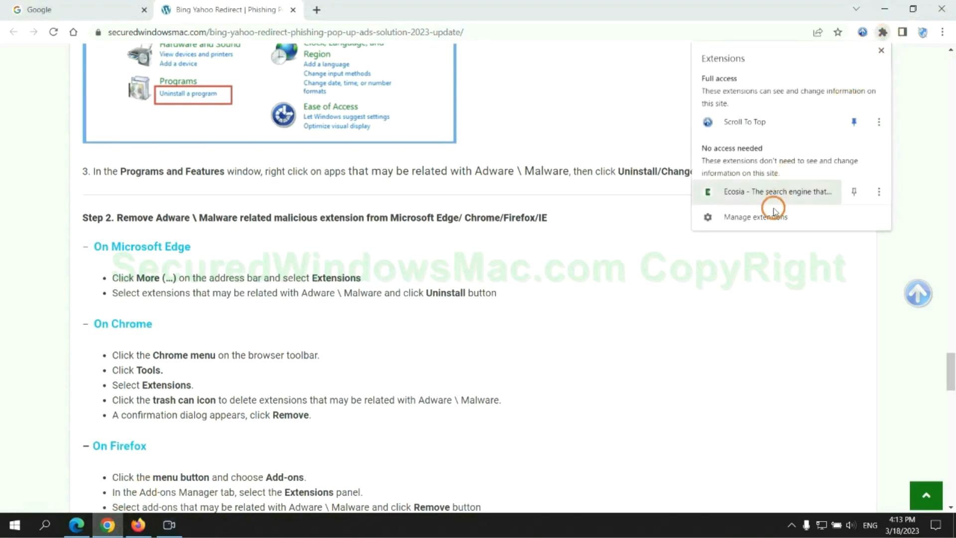
mouse_move(775, 218)
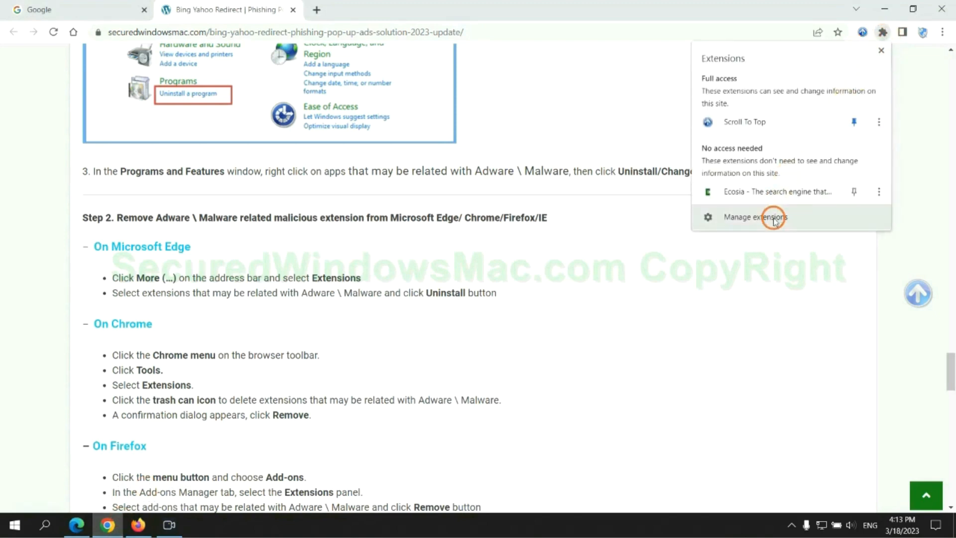
click(755, 217)
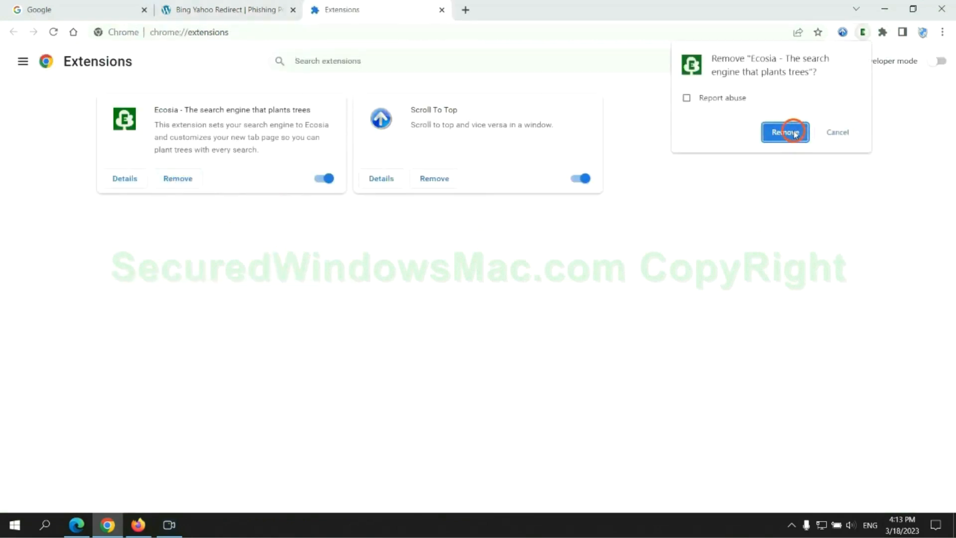
click(785, 131)
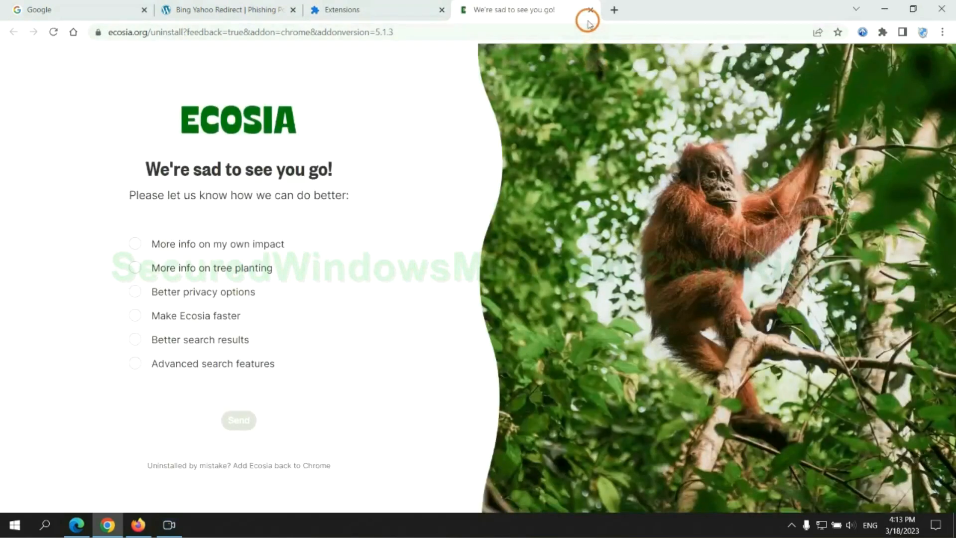
click(589, 10)
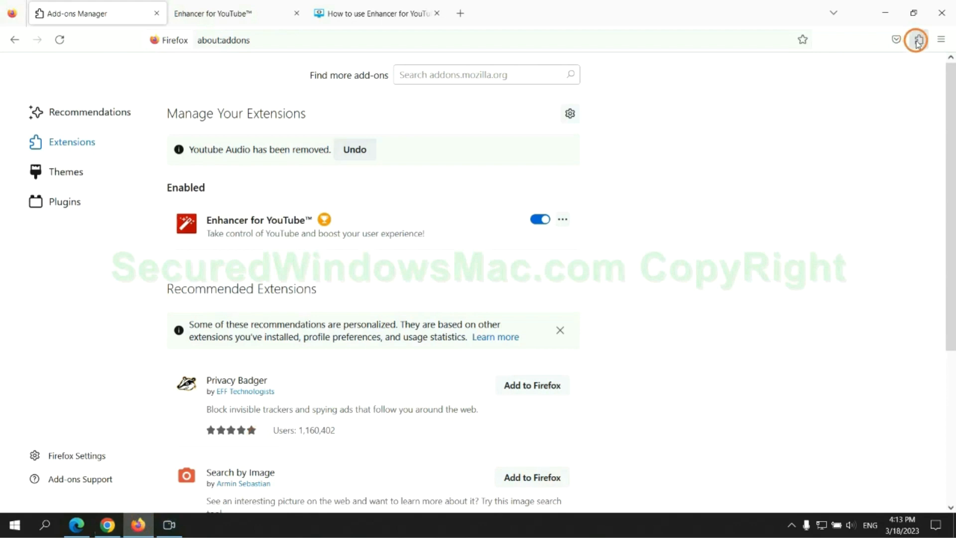
Remove Enhancer for YouTube from Firefox's add-ons manager and confirm the removal
click(921, 40)
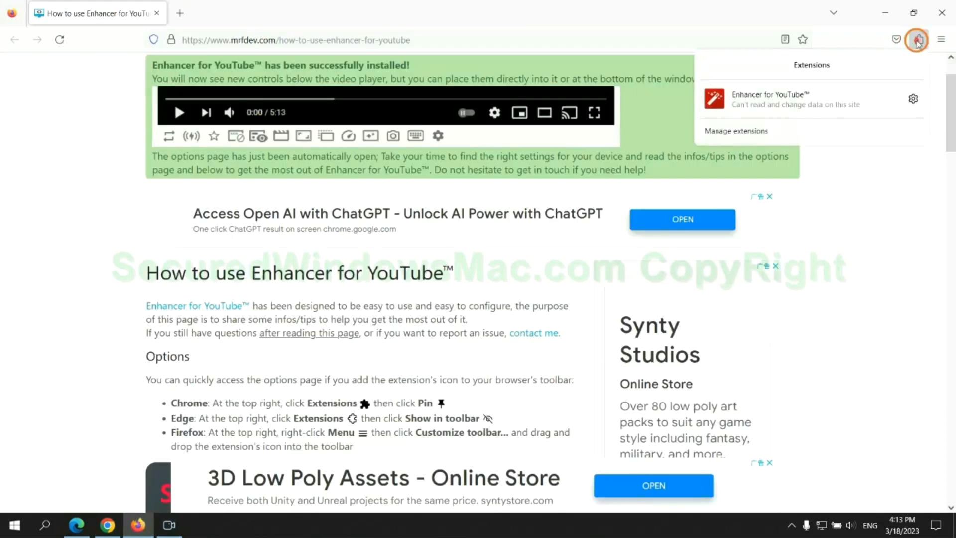
click(735, 131)
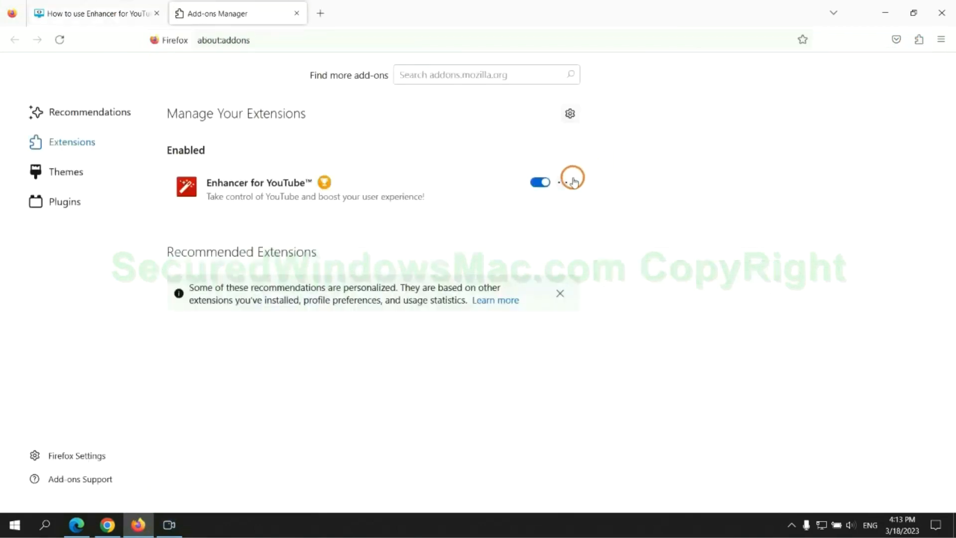
click(564, 182)
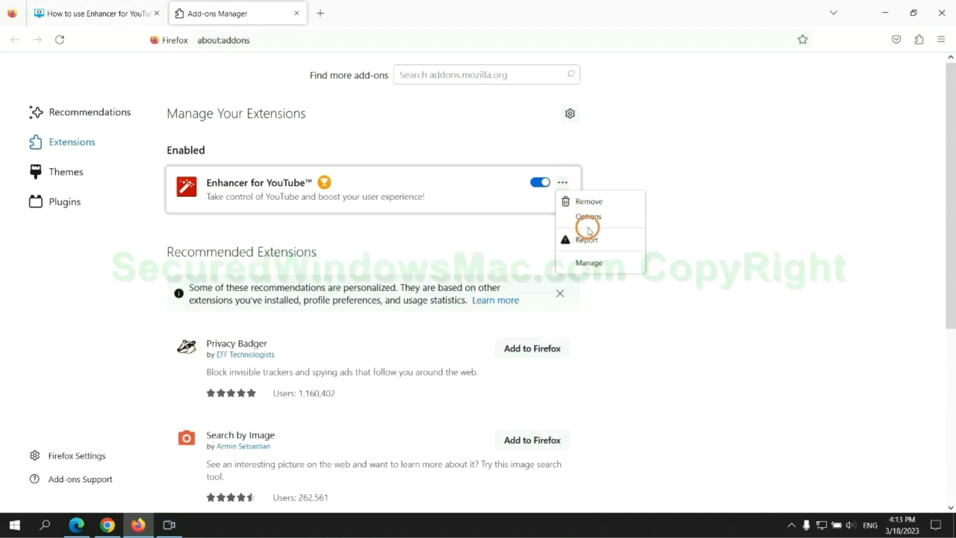
click(590, 202)
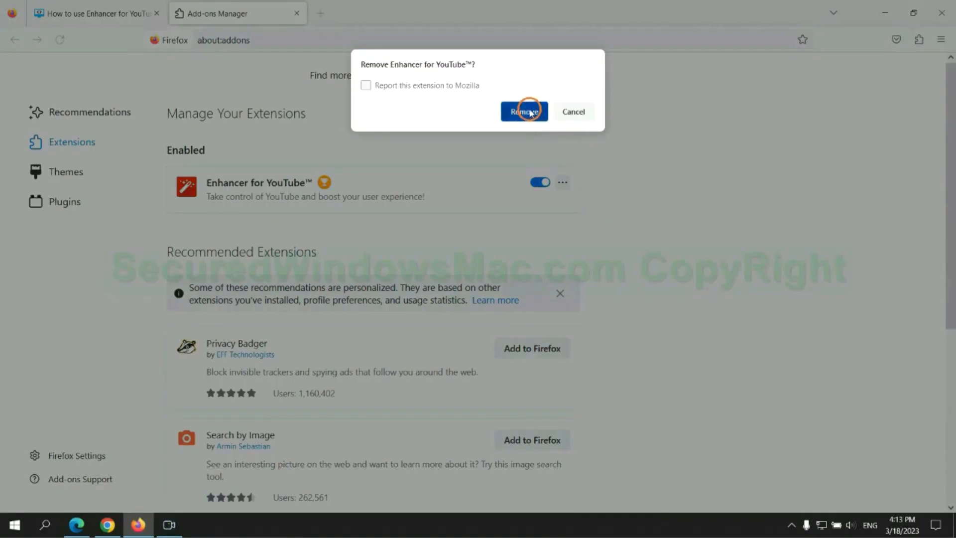
click(524, 111)
text(re)
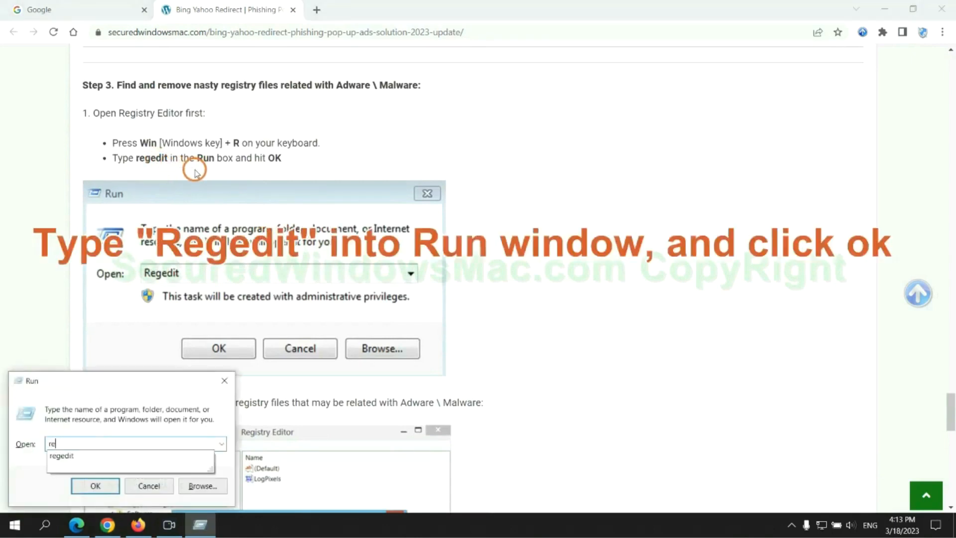
Run regedit, search the registry for 'Apps' and bring up actions for the found value
text(ge)
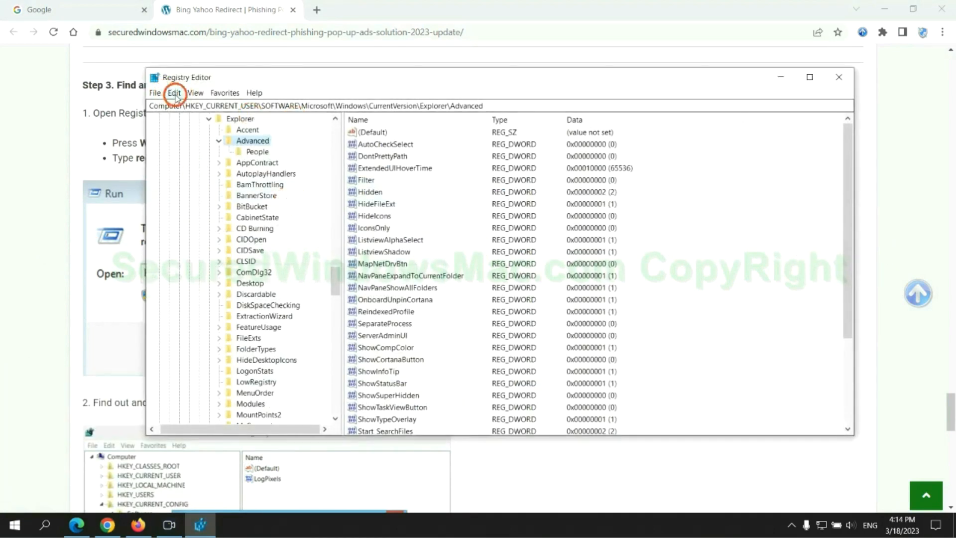
click(173, 93)
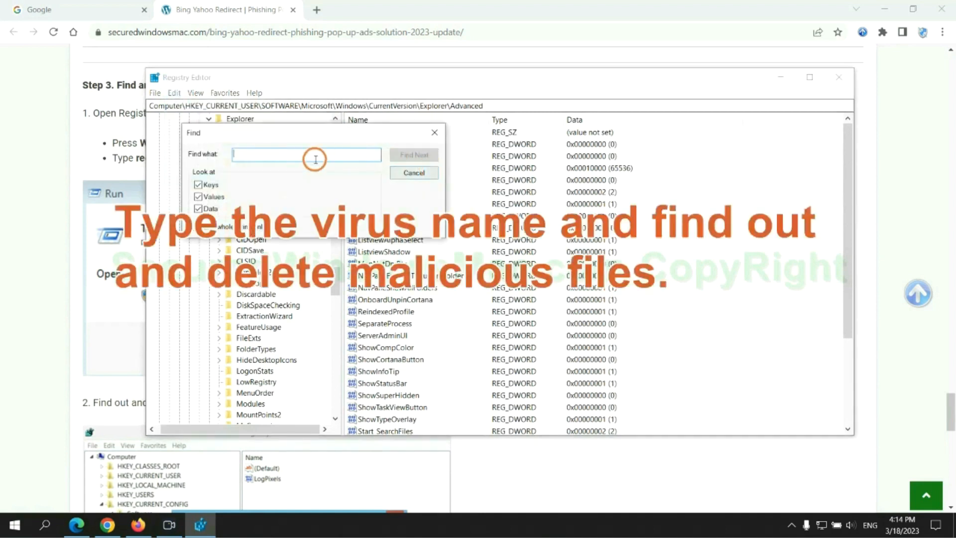
text(Apps)
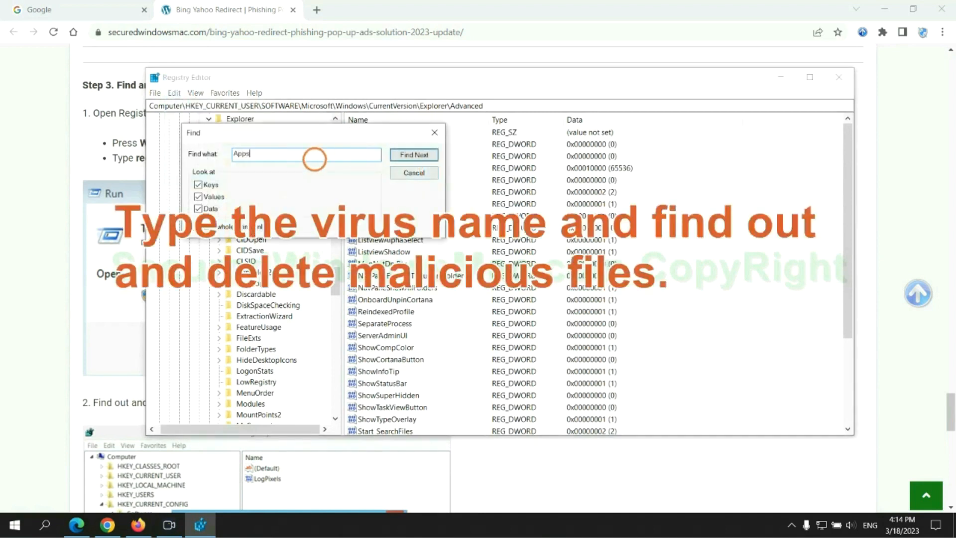
click(414, 155)
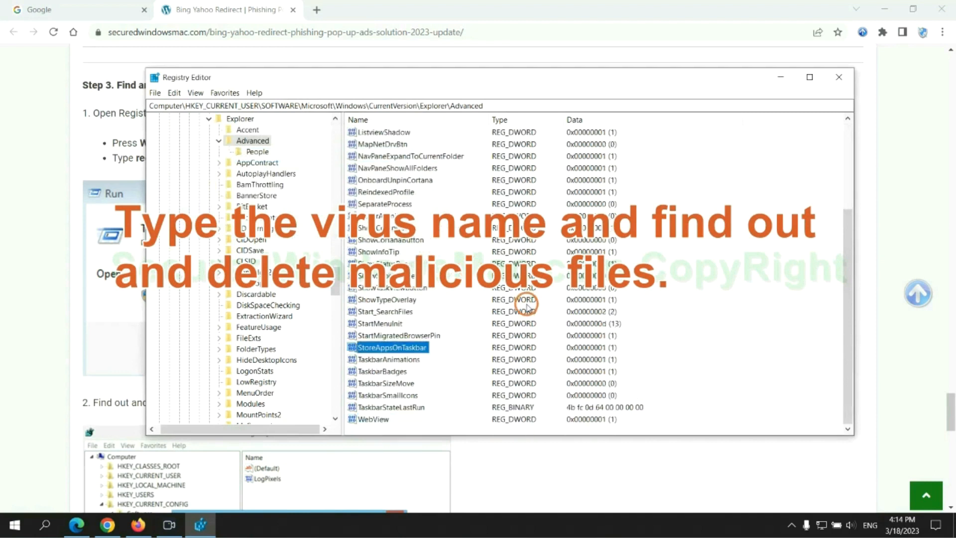
right_click(393, 347)
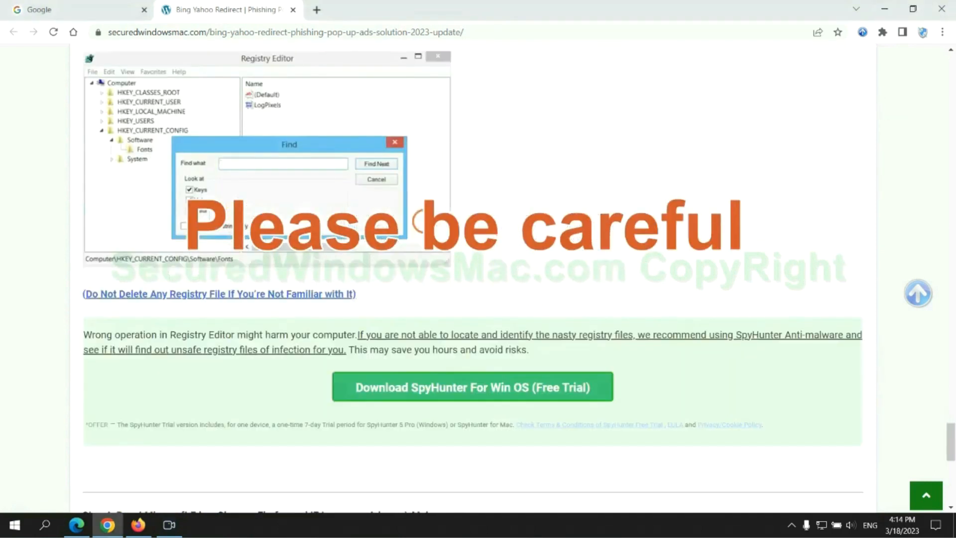
Scroll the article down past the SpyHunter recommendation to Step 4, Reset Edge, Chrome, Firefox and IE
scroll(down, 3)
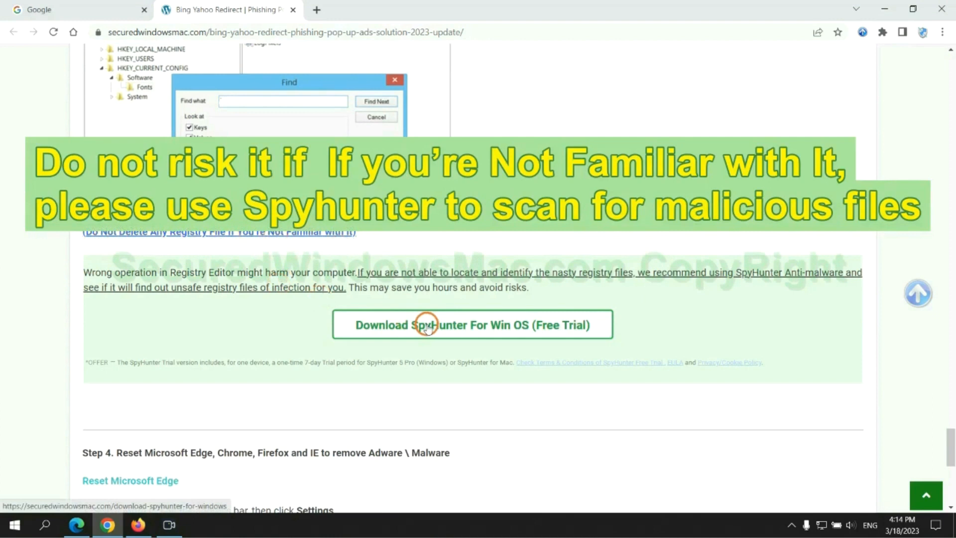
scroll(down, 3)
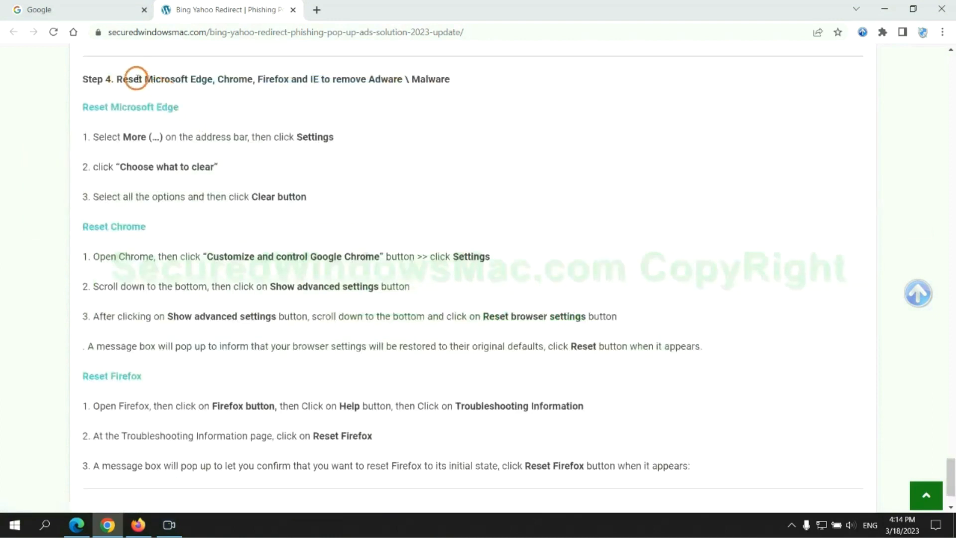
mouse_move(371, 108)
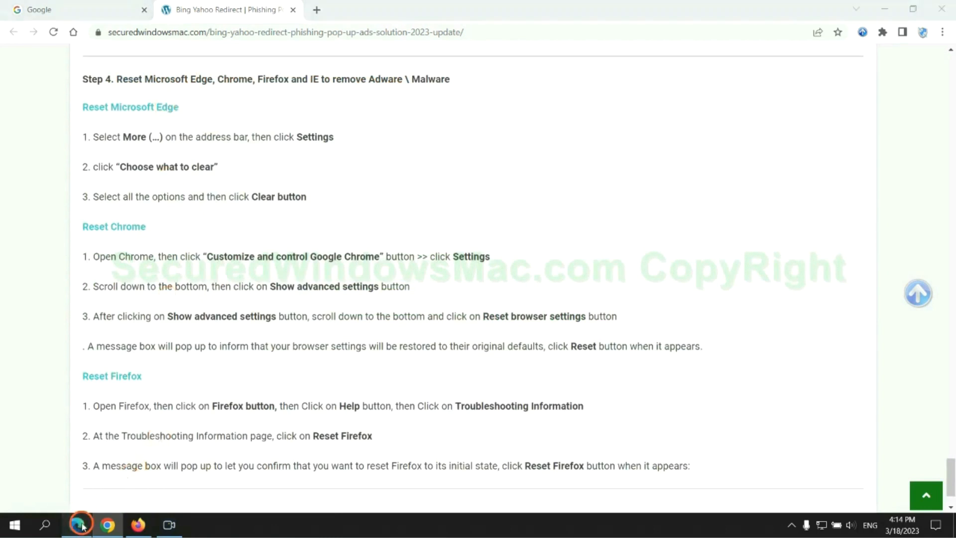
In Edge, reach Privacy, search, and services and start choosing which browsing data to clear
click(908, 32)
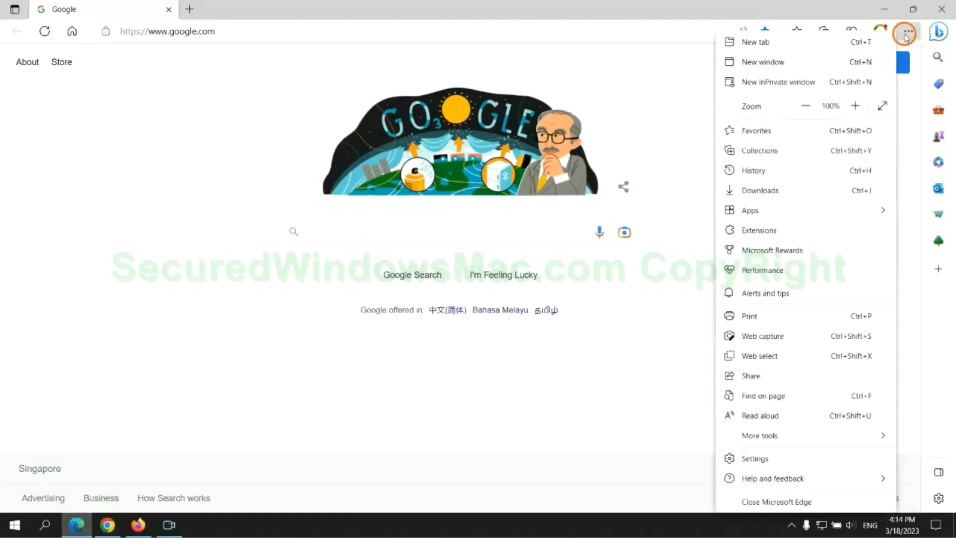
click(755, 458)
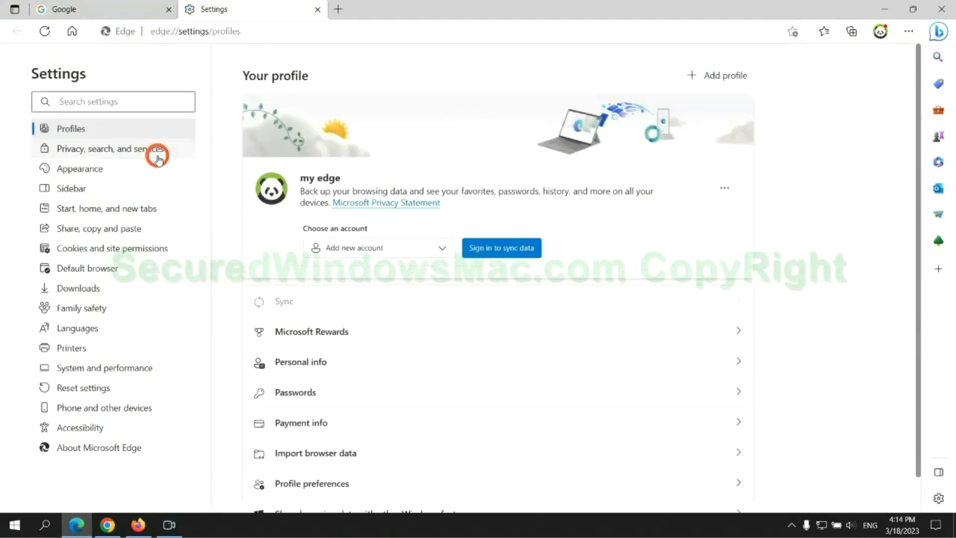
click(112, 148)
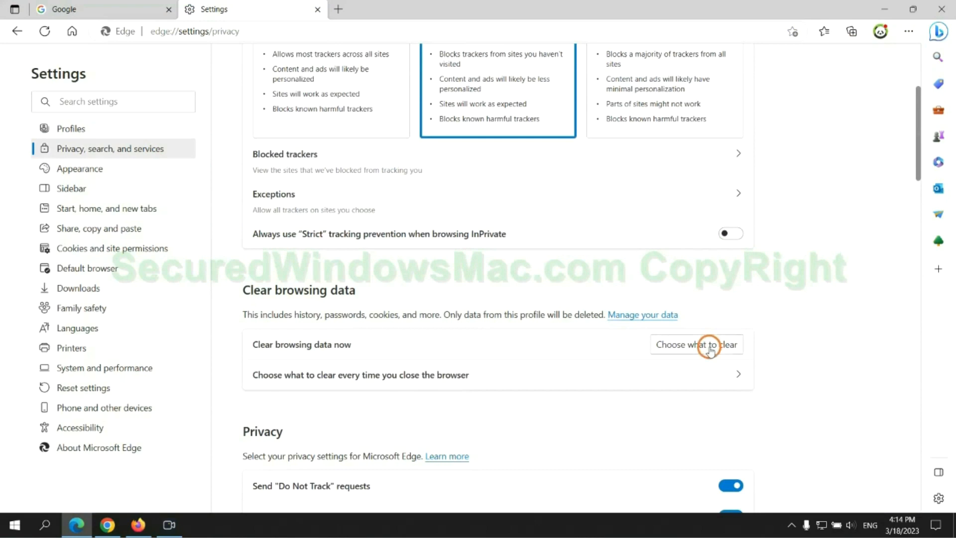
click(710, 350)
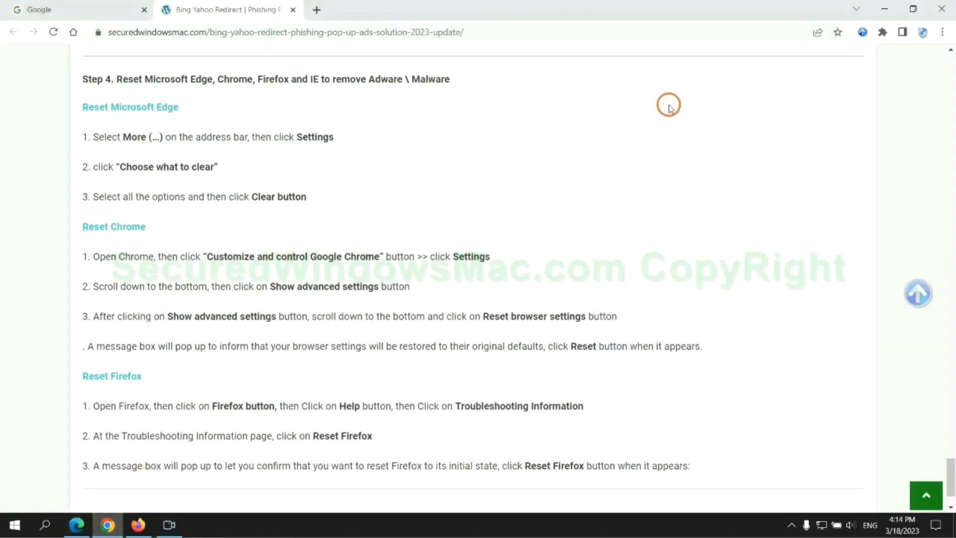
In Chrome settings, search 'reset' and choose Restore settings to their original defaults
click(942, 31)
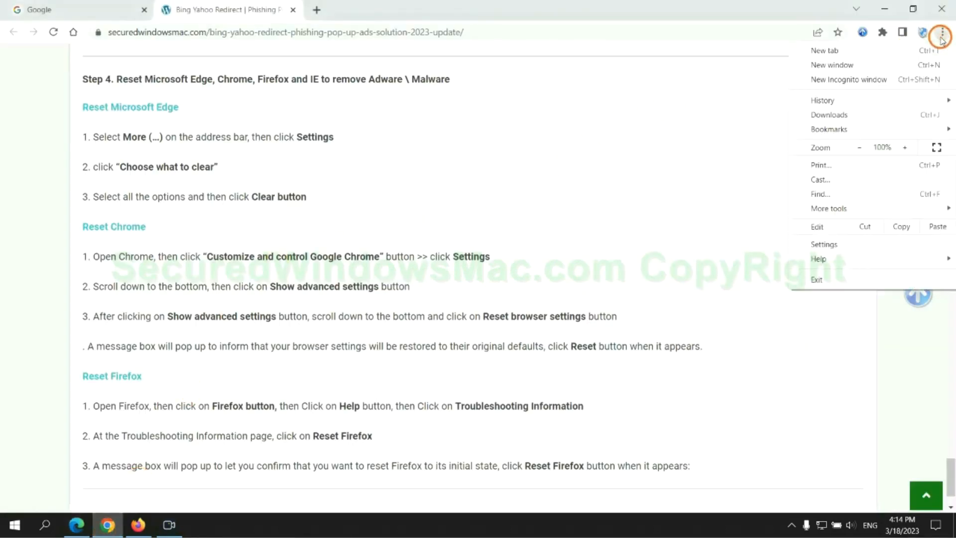
click(823, 244)
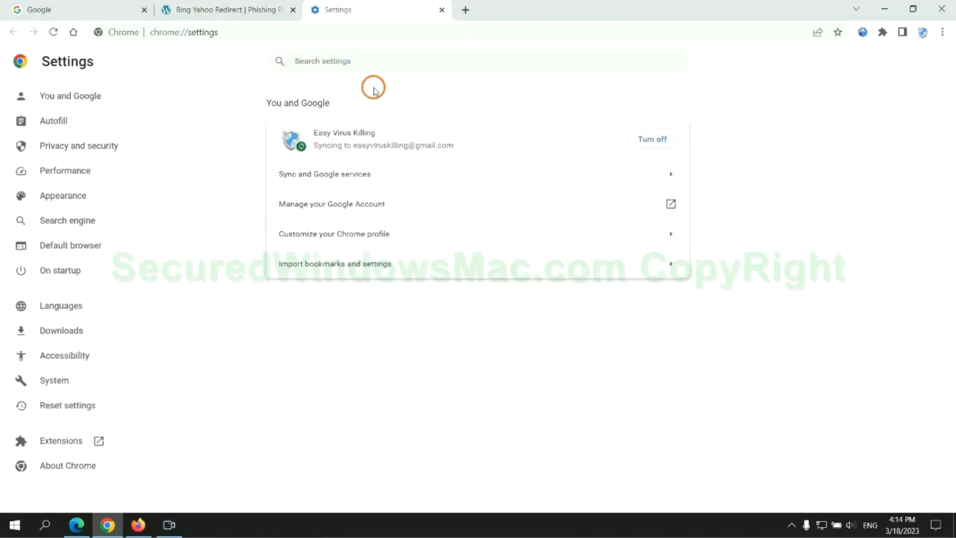
text(reset)
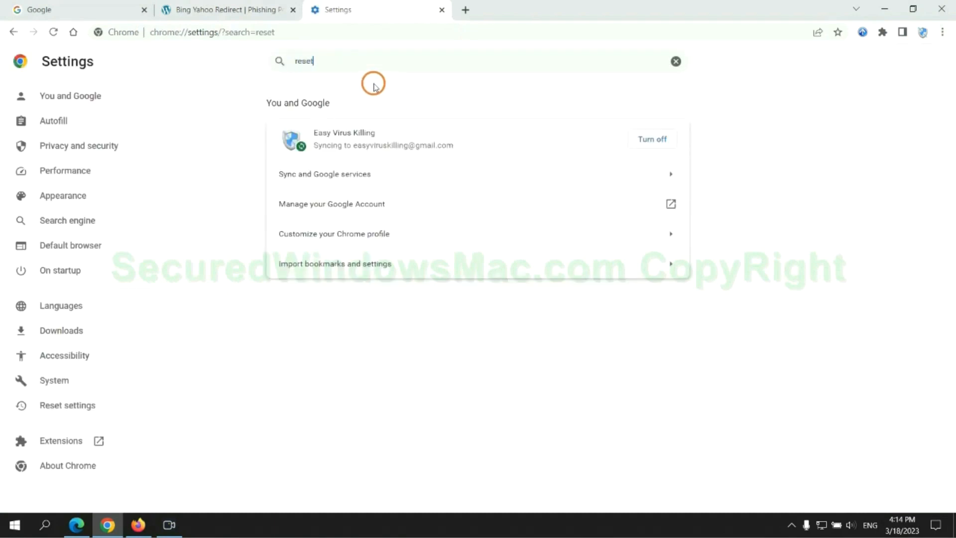
click(502, 330)
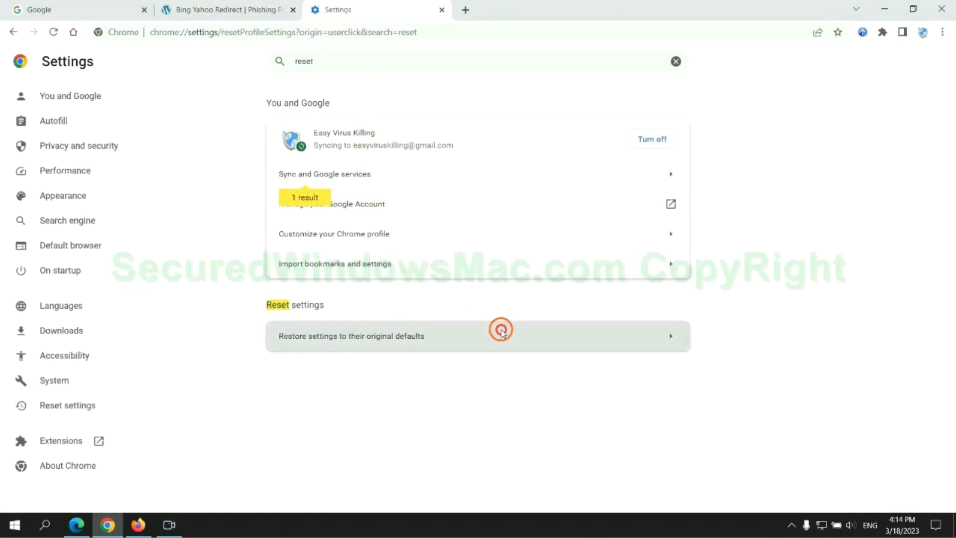
click(501, 328)
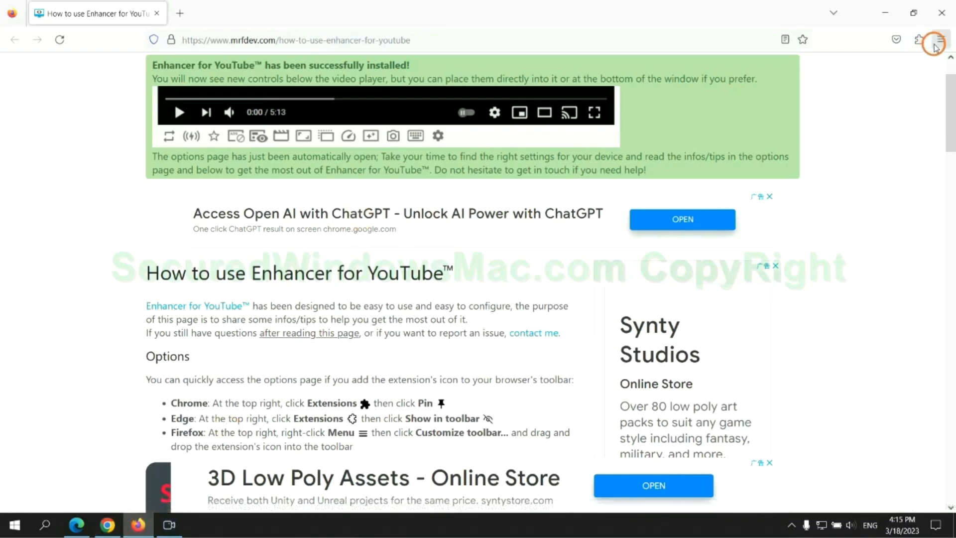
Via Firefox Help > More troubleshooting information, start Refresh Firefox to reach its confirmation prompt
click(938, 38)
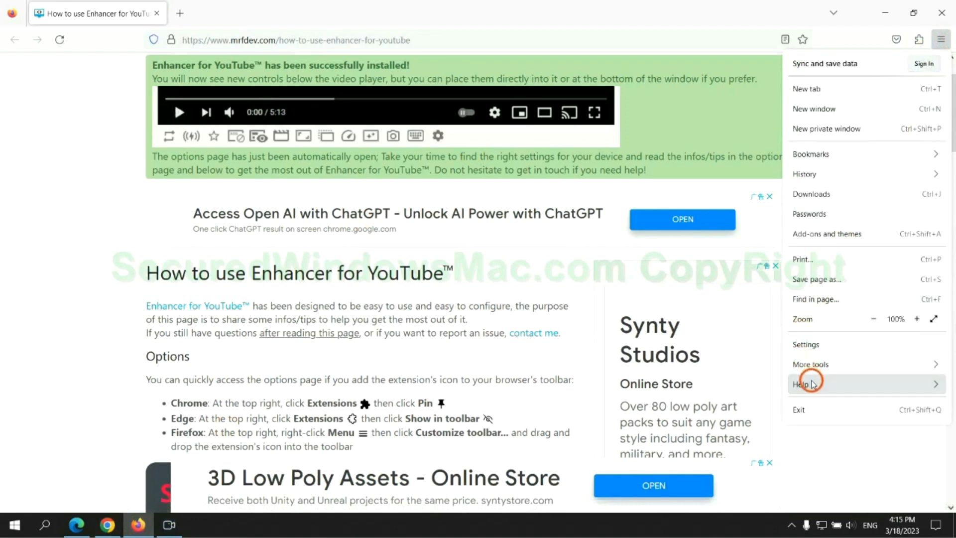
click(807, 385)
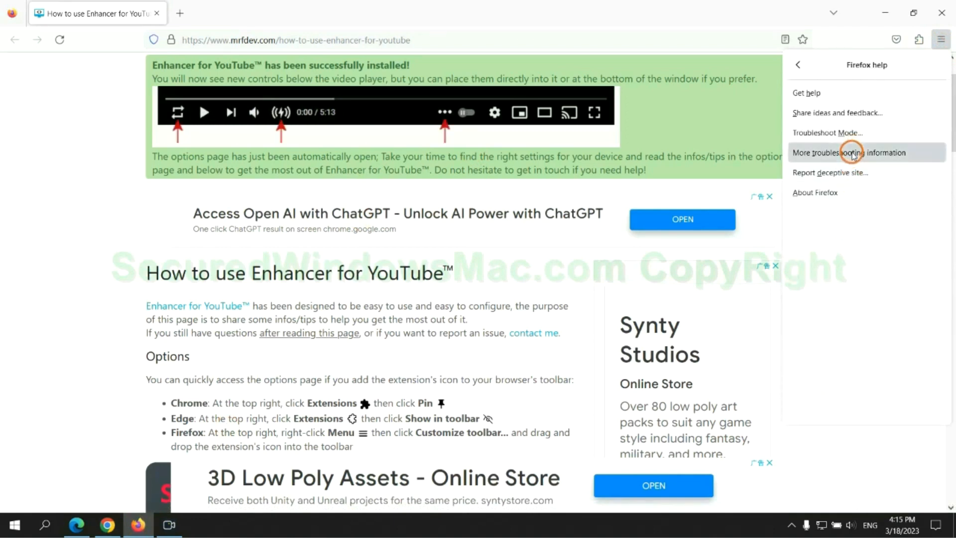
click(854, 152)
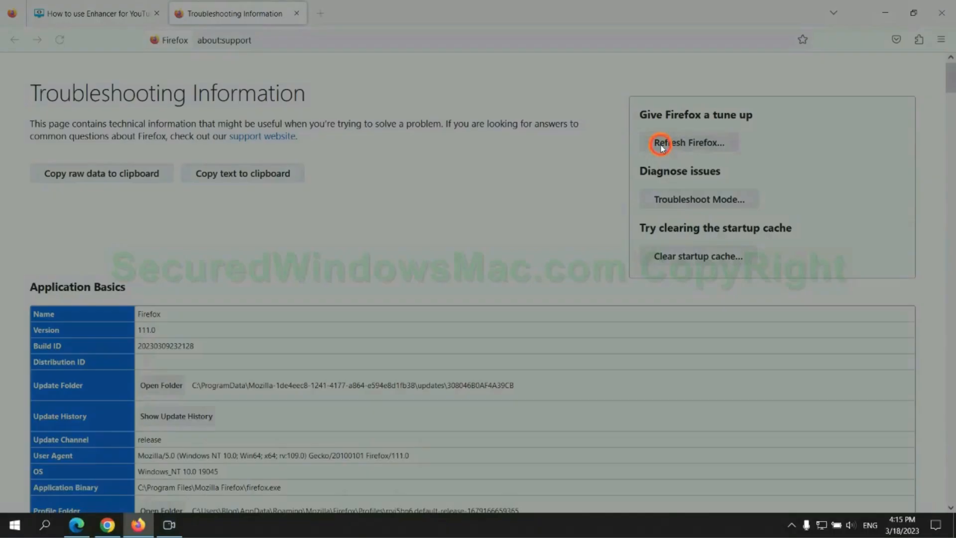
click(664, 143)
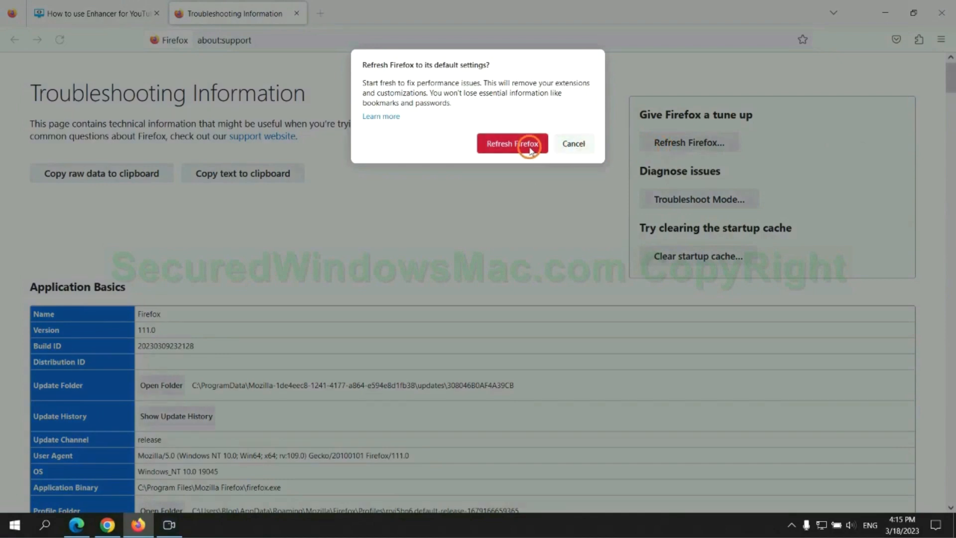